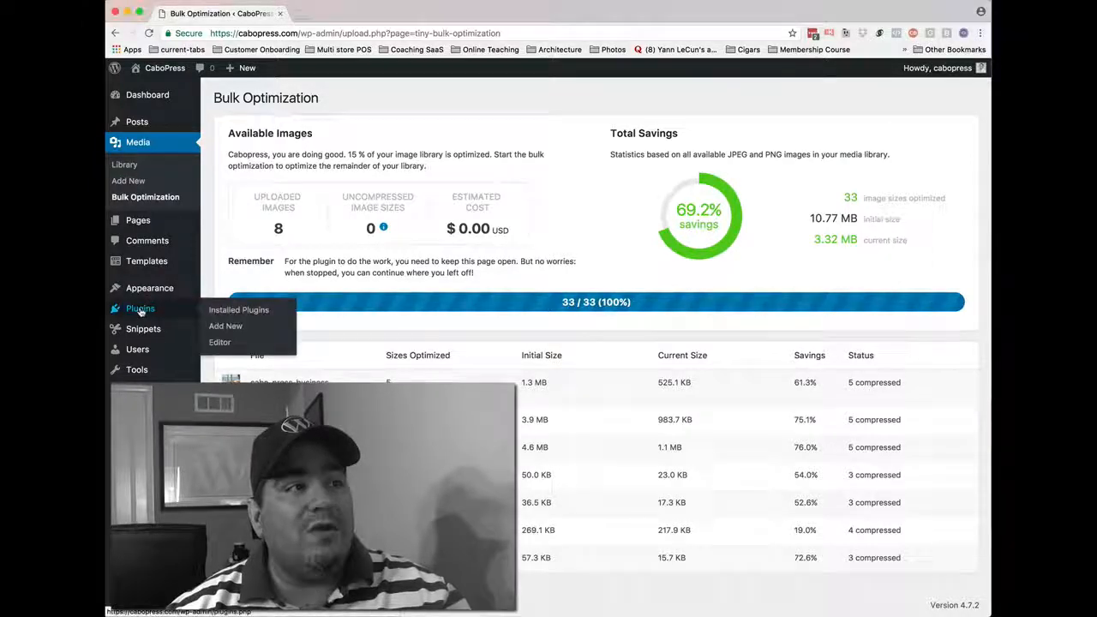
Step: Show the Installed Plugins list from the sidebar
left_click(238, 308)
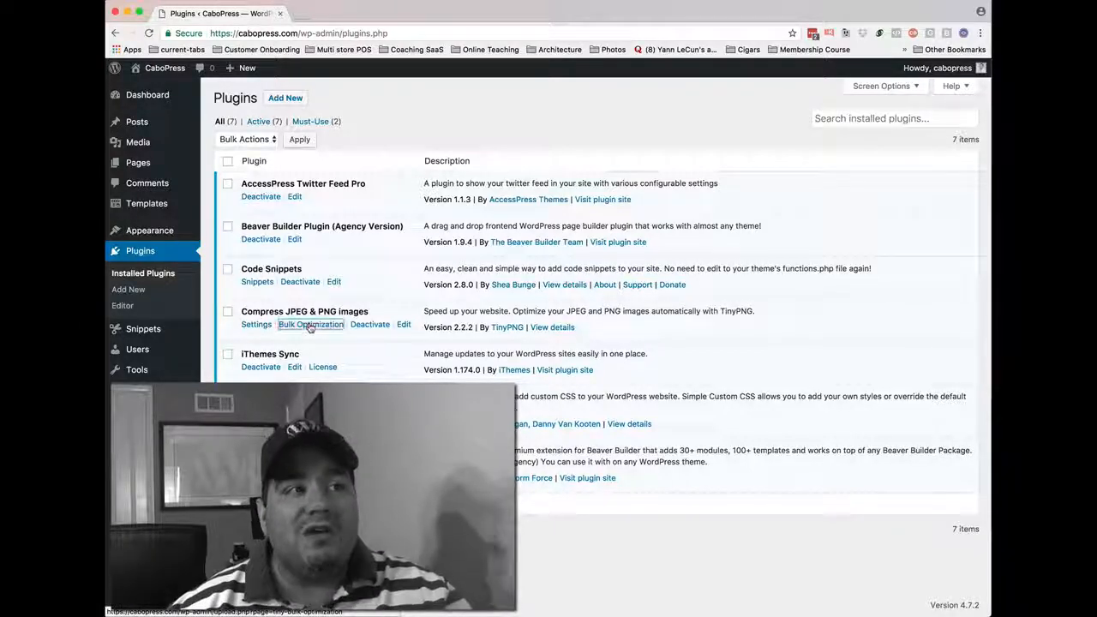
Step: Return to the Compress JPEG & PNG images plugin's Bulk Optimization page
left_click(310, 324)
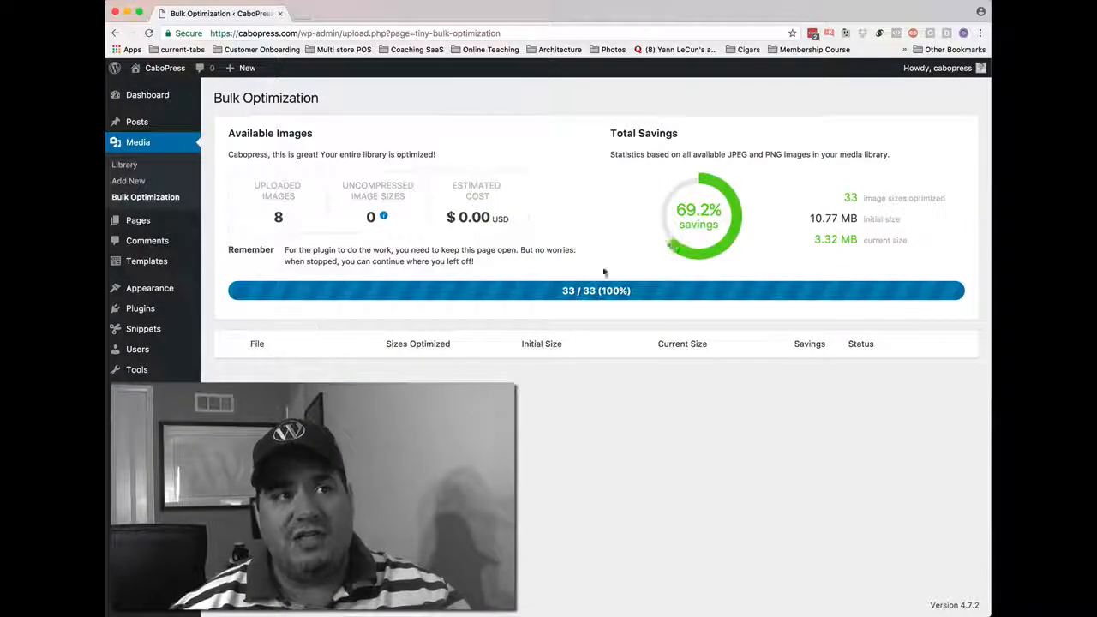